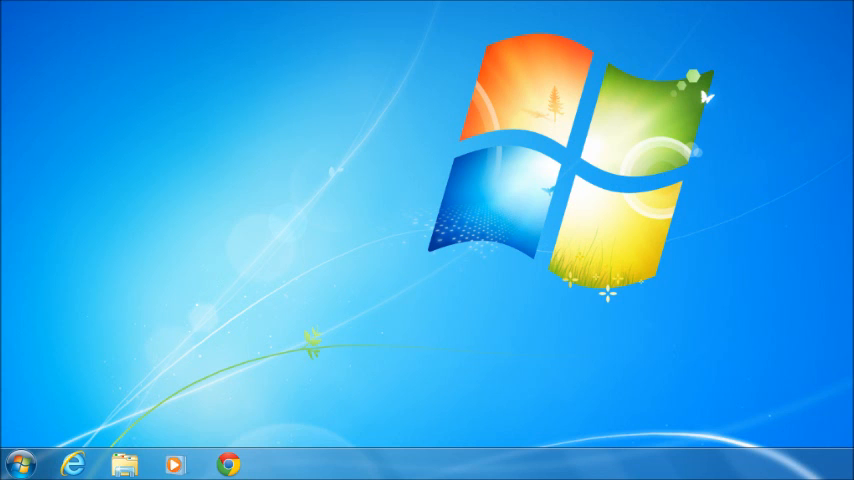
{"action": "mouse_move", "coordinate": [20, 467]}
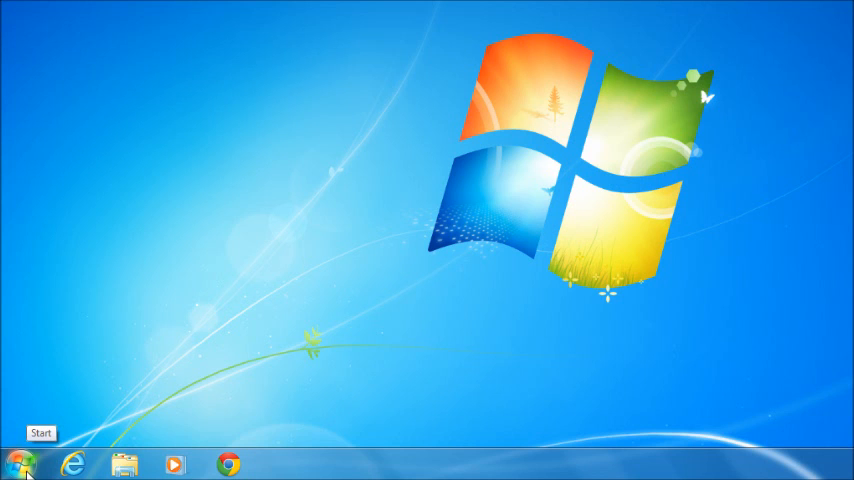
Launch the Recovery Backup Wizard via Start > All Programs > Advent
{"action": "left_click", "coordinate": [22, 463]}
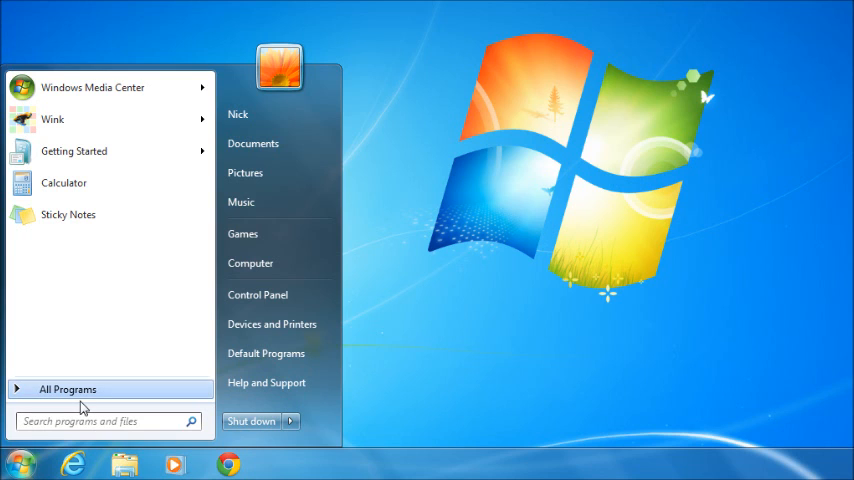
{"action": "left_click", "coordinate": [67, 389]}
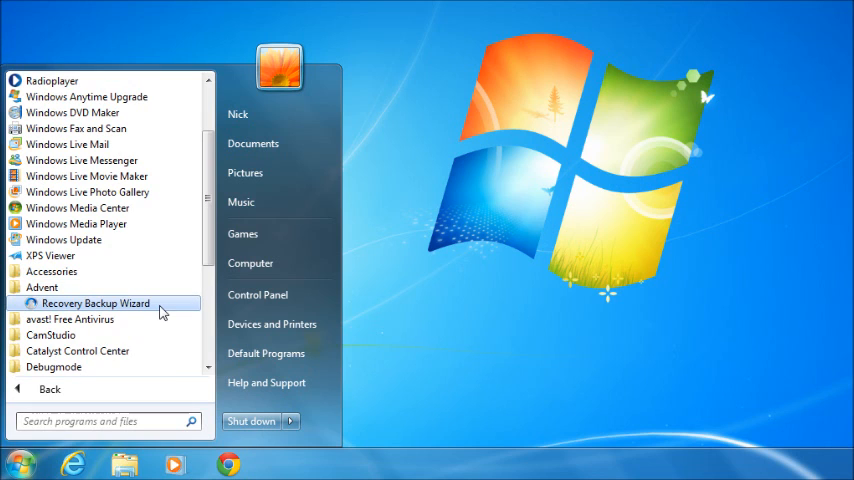
{"action": "left_click", "coordinate": [98, 303]}
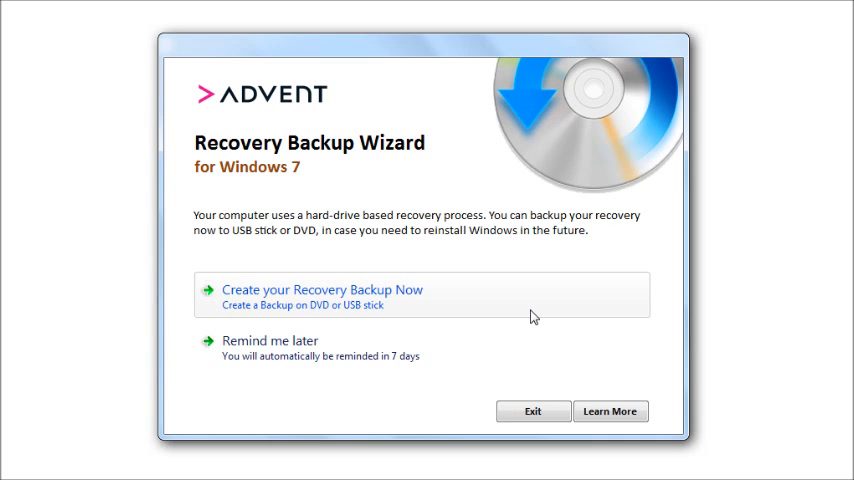
Dismiss the Recovery Backup Wizard to reach the repair, reinstall and advanced options
{"action": "left_click", "coordinate": [321, 290]}
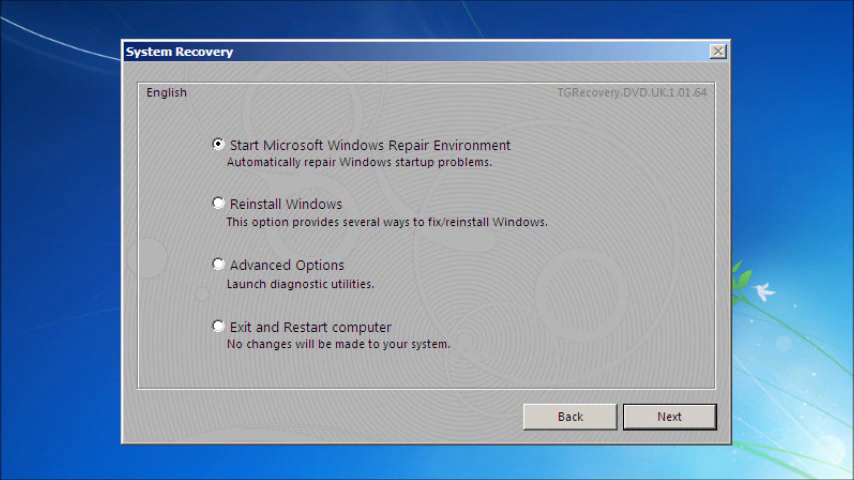
Try the Windows Repair Environment, then return and go to the Reinstall Windows choices
{"action": "left_click", "coordinate": [669, 416]}
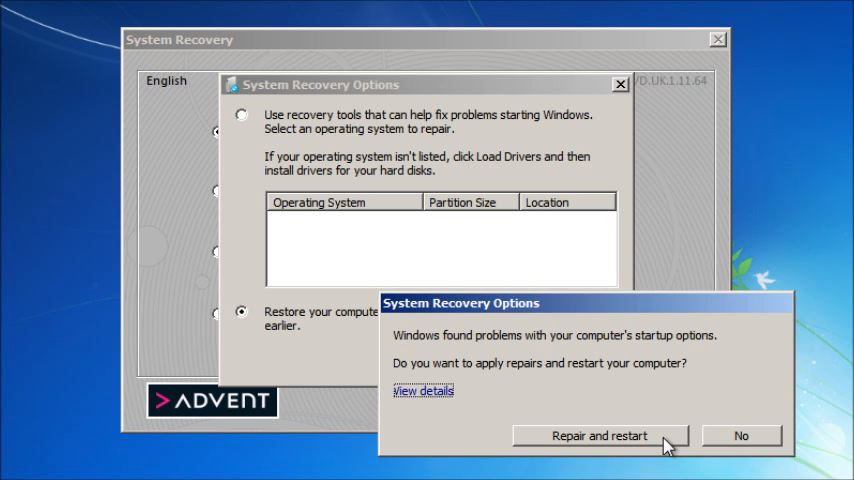
{"action": "left_click", "coordinate": [599, 436]}
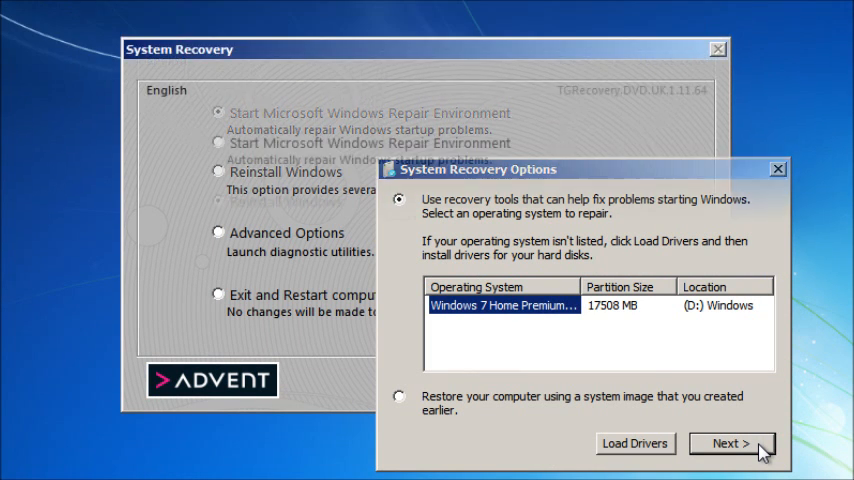
{"action": "left_click", "coordinate": [730, 443]}
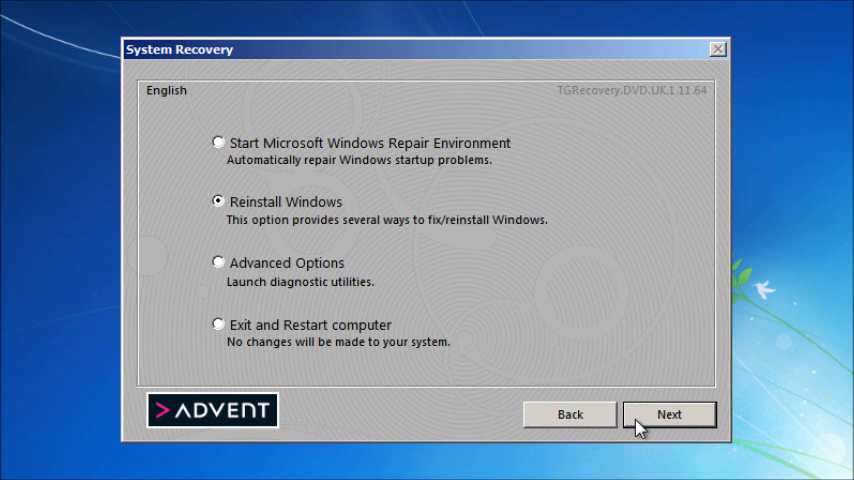
{"action": "left_click", "coordinate": [669, 413]}
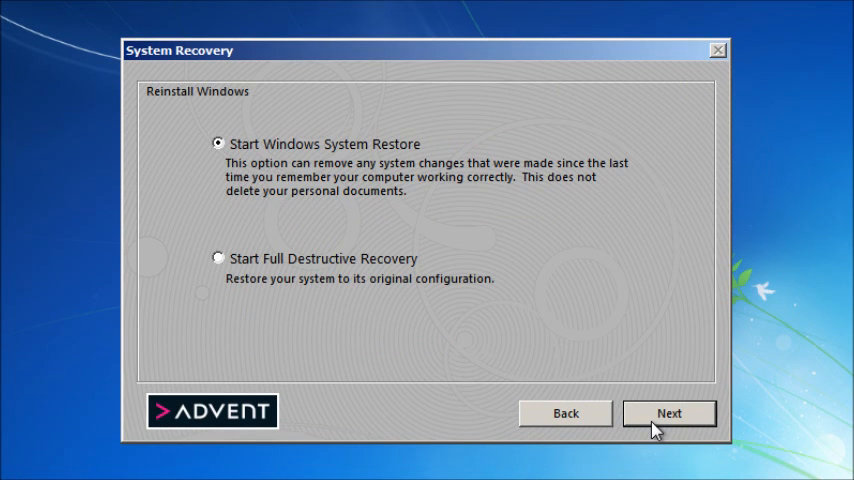
Start Windows System Restore from the Reinstall Windows page
{"action": "left_click", "coordinate": [669, 413]}
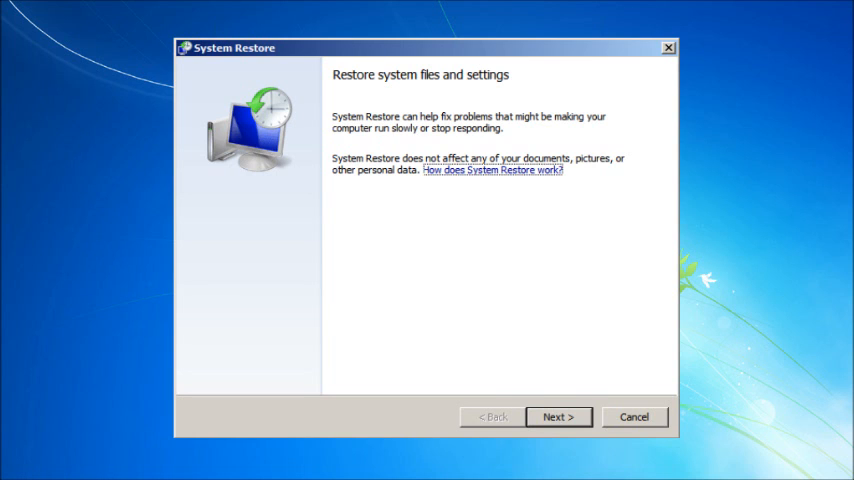
Choose the 6/8/2012 Installed Parallels Tools restore point after scanning for affected programs
{"action": "left_click", "coordinate": [558, 417]}
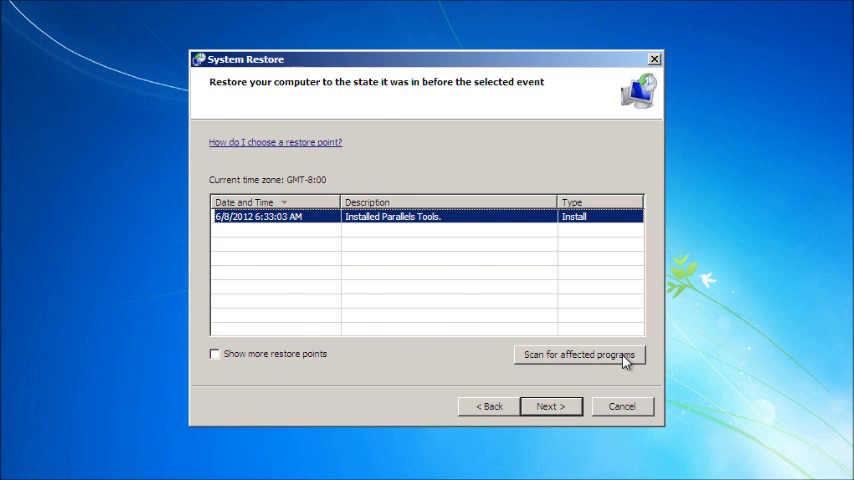
{"action": "left_click", "coordinate": [579, 355]}
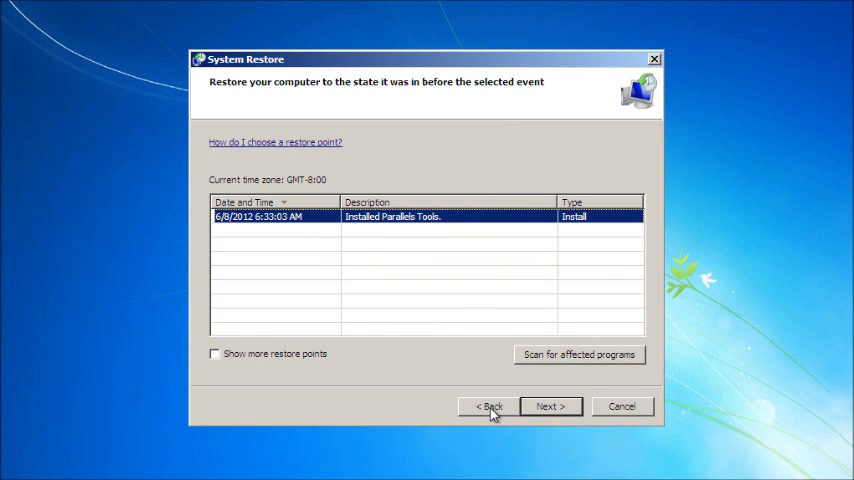
{"action": "left_click", "coordinate": [550, 406]}
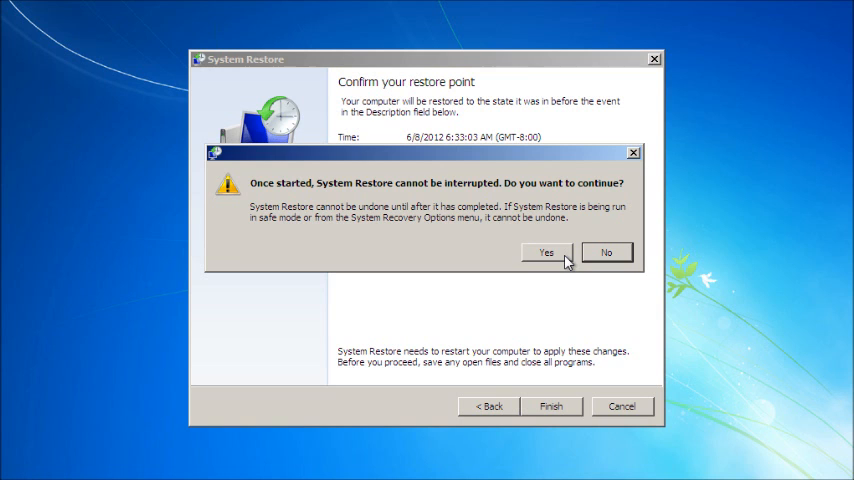
Confirm the uninterruptible restore to 6/8/2012, then restart after it succeeds
{"action": "left_click", "coordinate": [546, 252]}
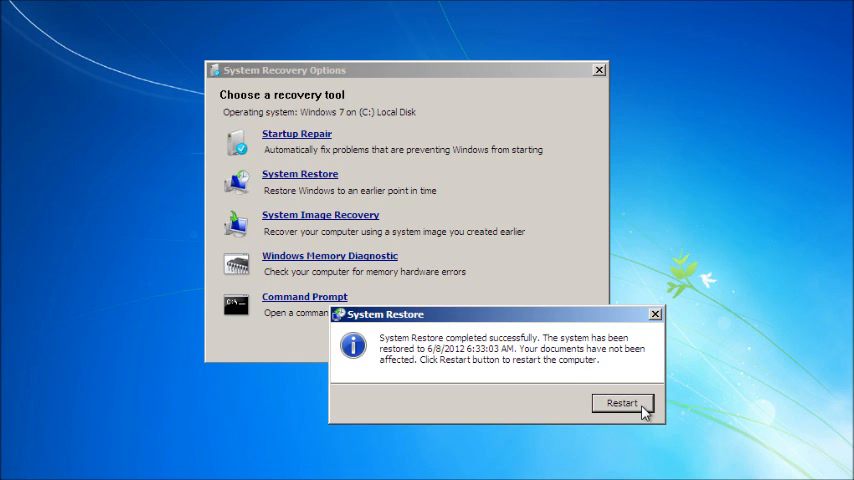
{"action": "left_click", "coordinate": [620, 402]}
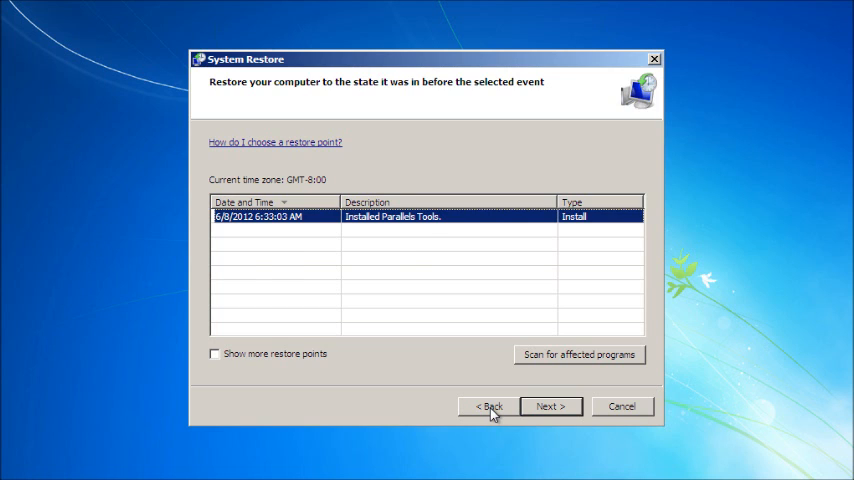
{"action": "left_click", "coordinate": [214, 353]}
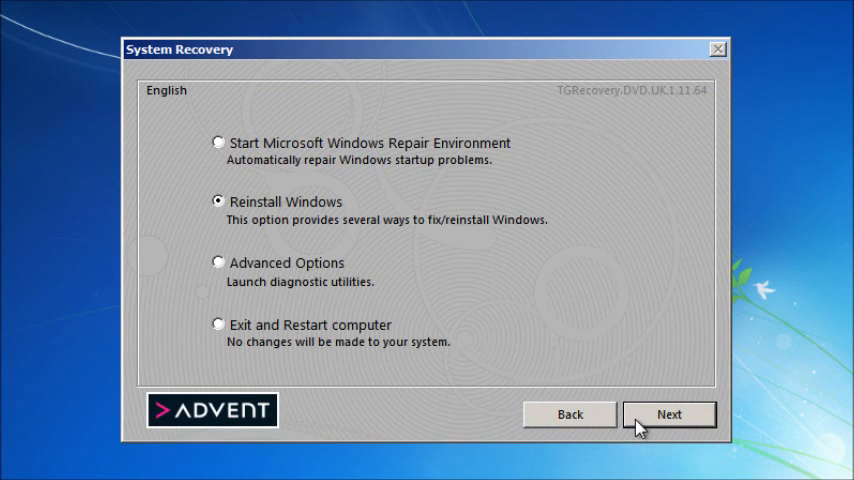
Select Reinstall Windows, then Start Full Destructive Recovery to show its warning
{"action": "left_click", "coordinate": [669, 413]}
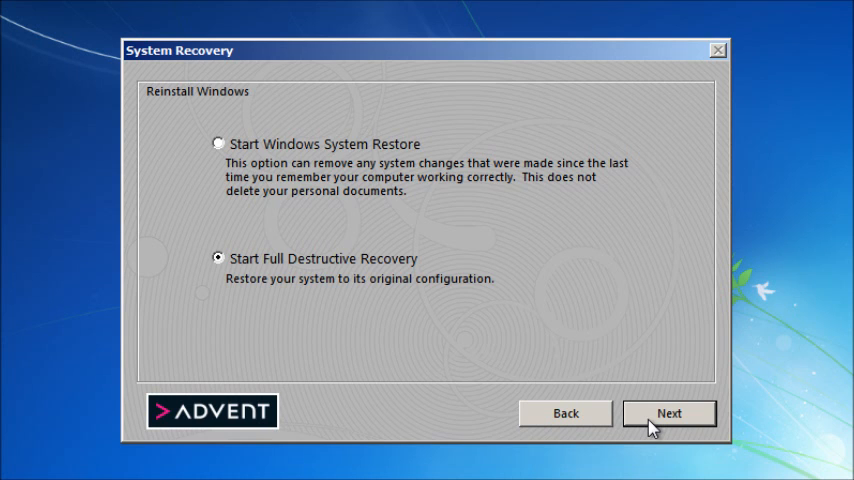
{"action": "left_click", "coordinate": [669, 413]}
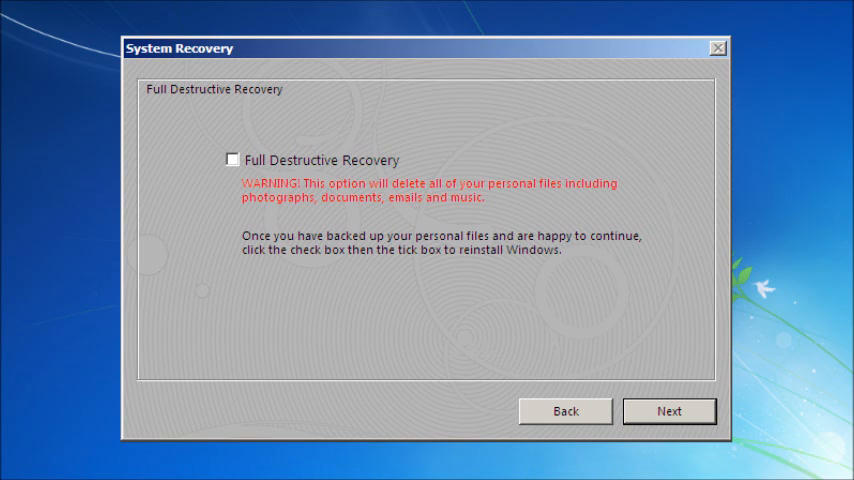
Accept that all personal files will be deleted and start recovery from DVD
{"action": "left_click", "coordinate": [232, 159]}
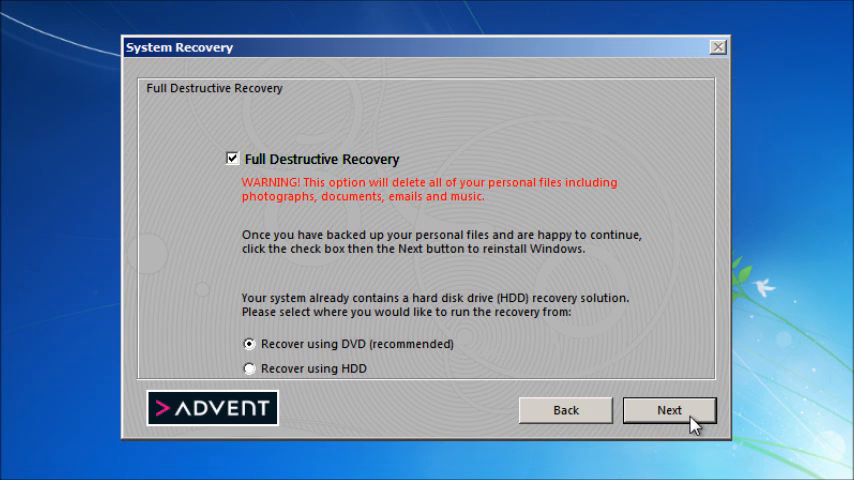
{"action": "left_click", "coordinate": [669, 410]}
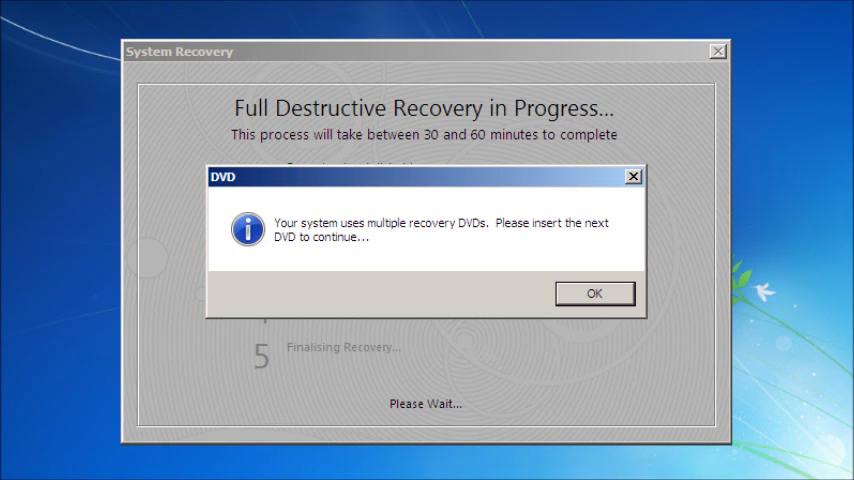
Continue with the next recovery DVD, then restart once recovery completes
{"action": "left_click", "coordinate": [595, 293]}
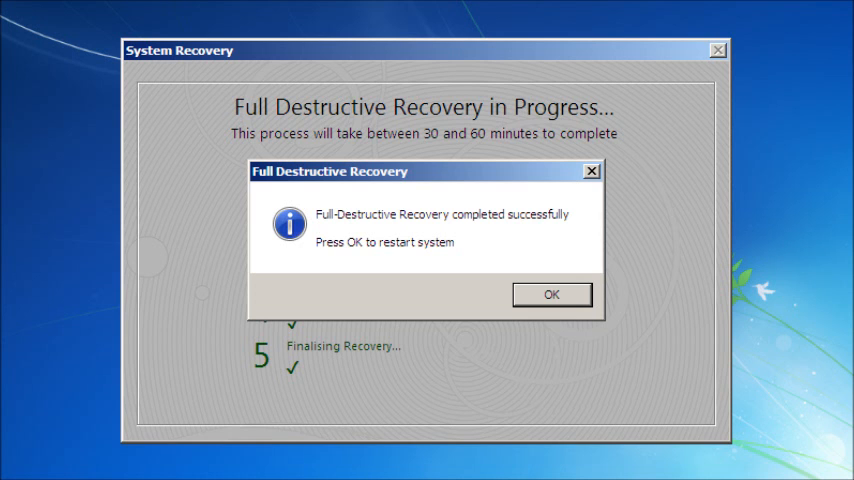
{"action": "left_click", "coordinate": [551, 294]}
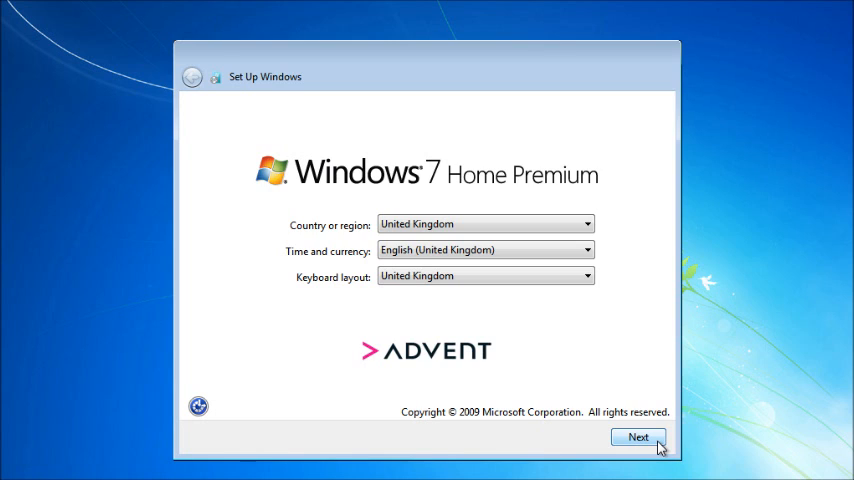
Accept UK regional settings, user and computer names, password with hint, and London time zone
{"action": "left_click", "coordinate": [638, 437]}
{"action": "type", "text": "Monza-E1"}
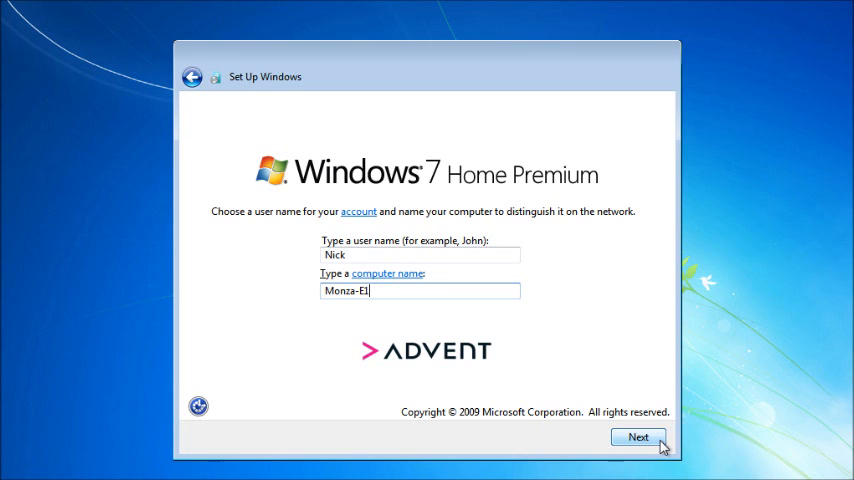
{"action": "left_click", "coordinate": [638, 437]}
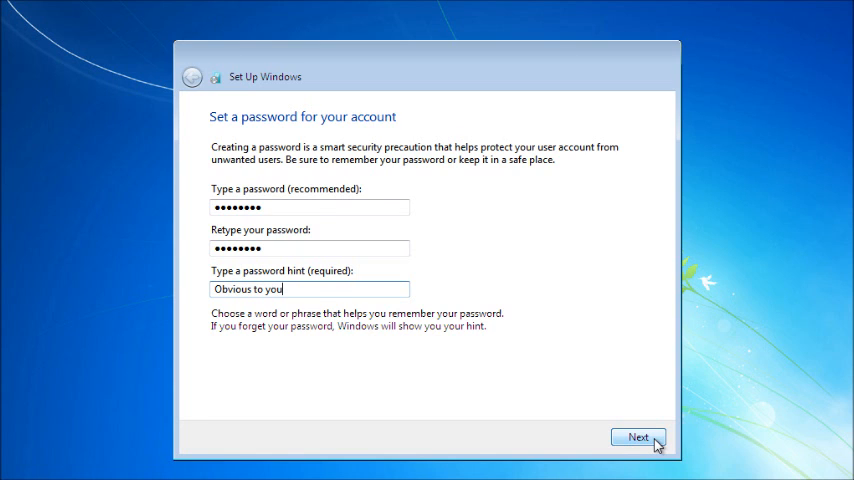
{"action": "left_click", "coordinate": [638, 437]}
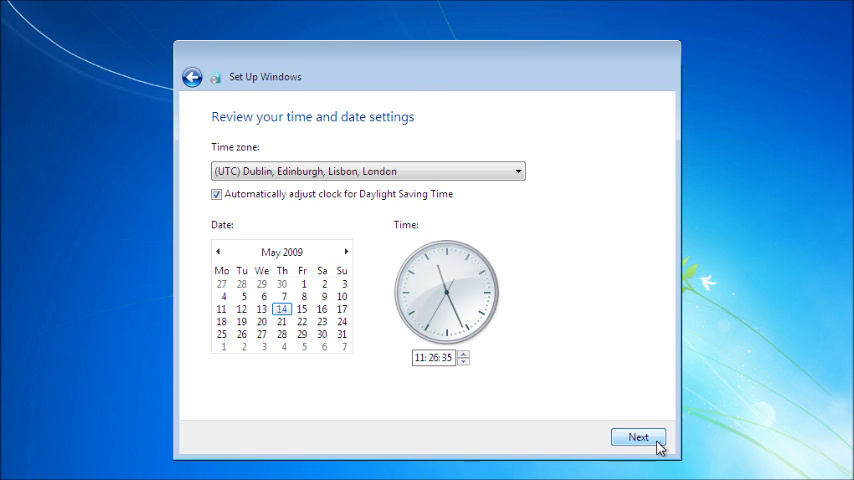
{"action": "left_click", "coordinate": [638, 437]}
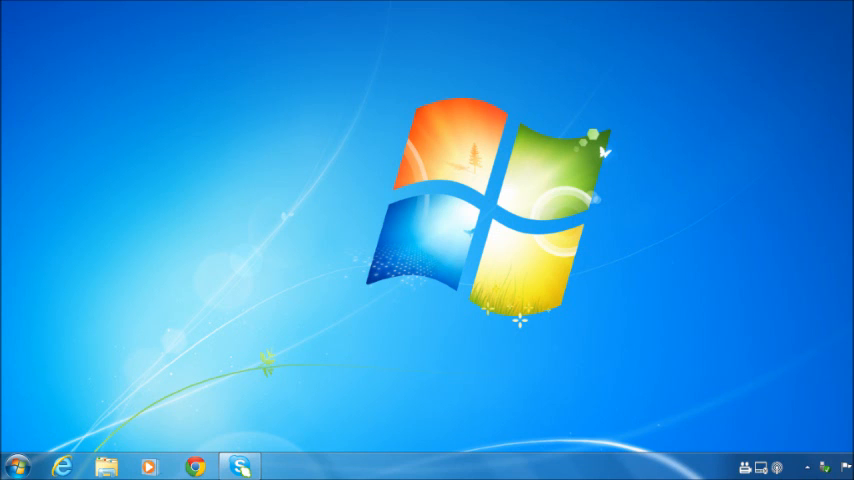
Search the Start menu for 'backup' to find Backup and Restore
{"action": "left_click", "coordinate": [15, 467]}
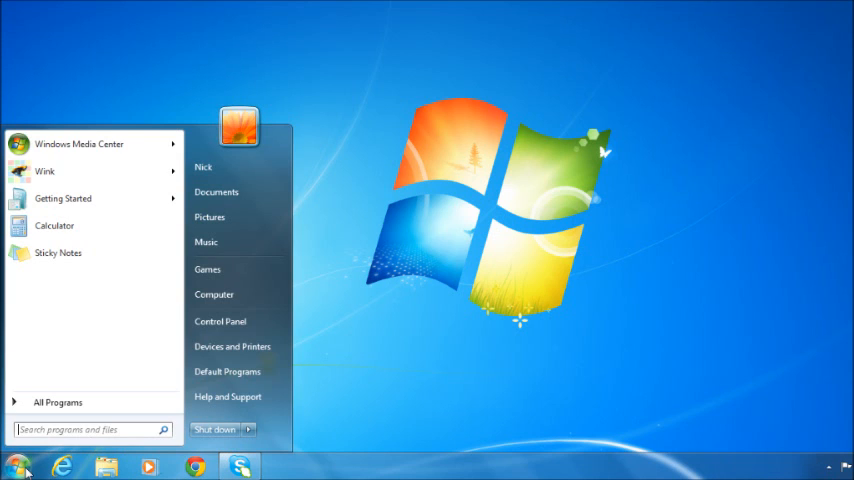
{"action": "type", "text": "backup"}
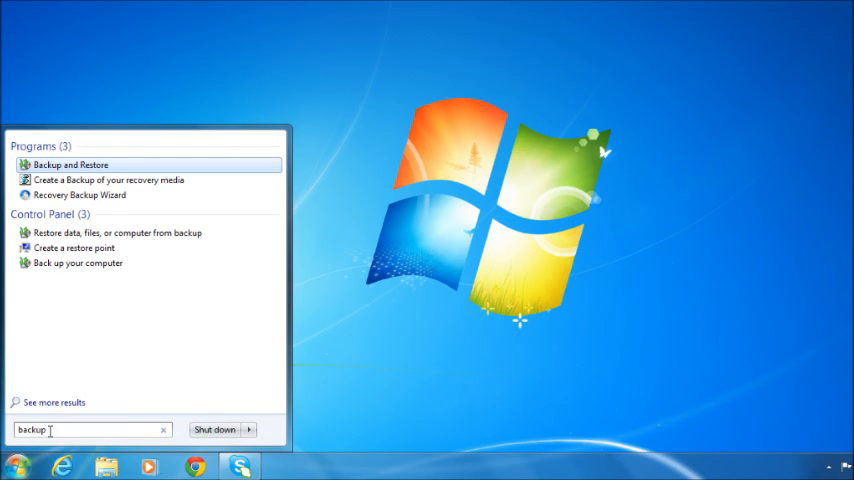
{"action": "mouse_move", "coordinate": [116, 232]}
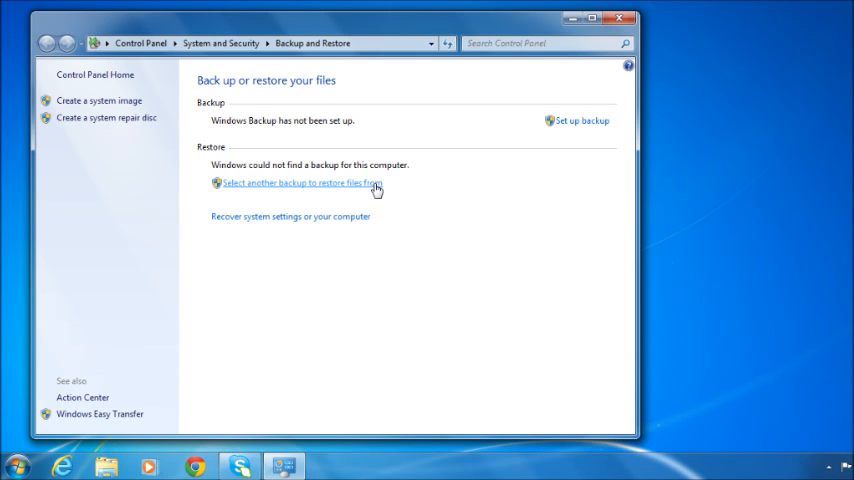
Select the 26/01/2012 14:22 backup to restore files from and continue to browsing
{"action": "left_click", "coordinate": [300, 183]}
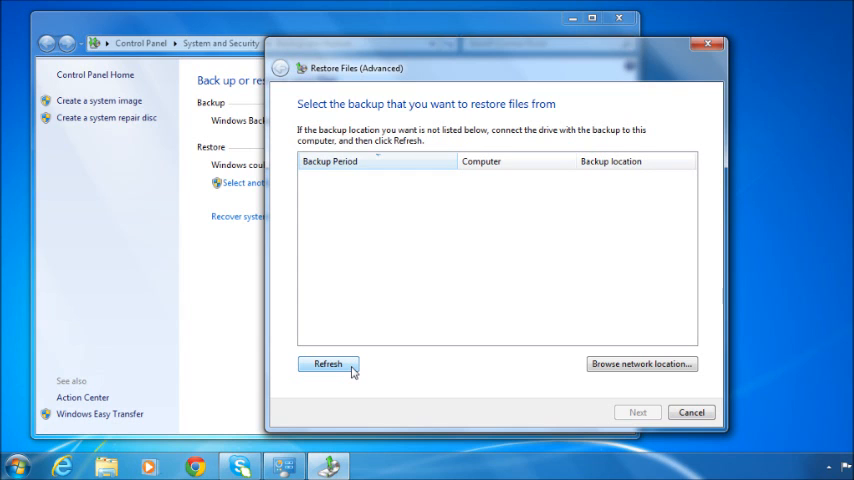
{"action": "left_click", "coordinate": [636, 411]}
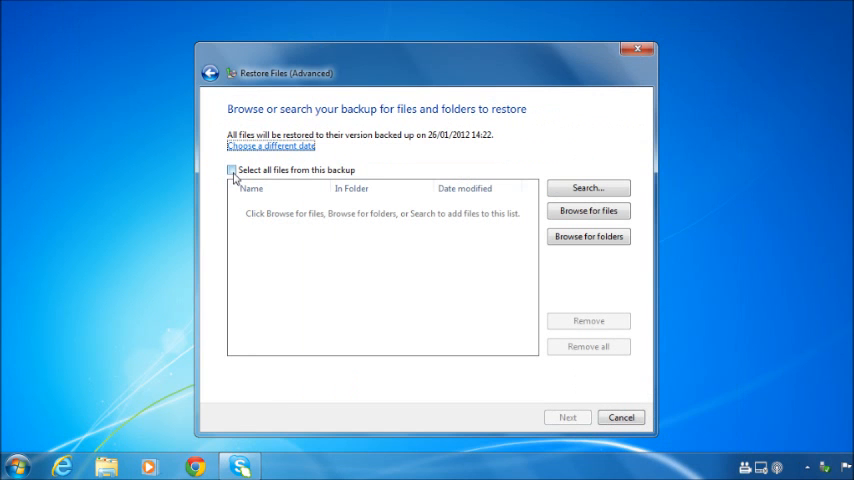